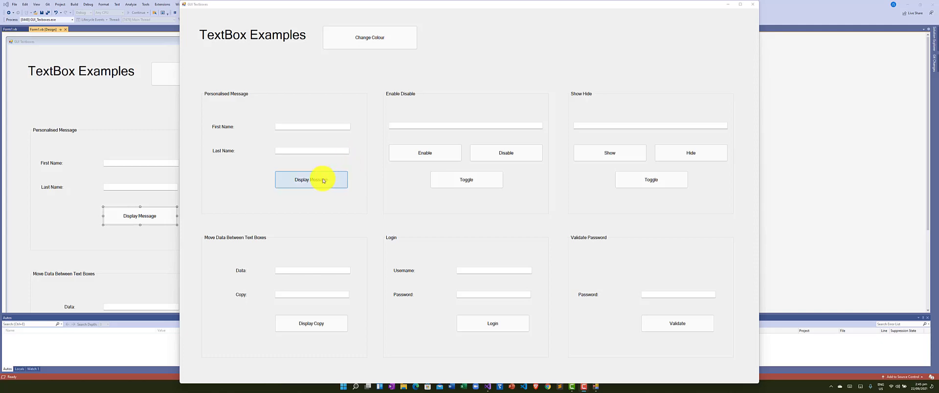
Submit the greeting with both names empty and dismiss the fill-both-textboxes error.
left_click(311, 179)
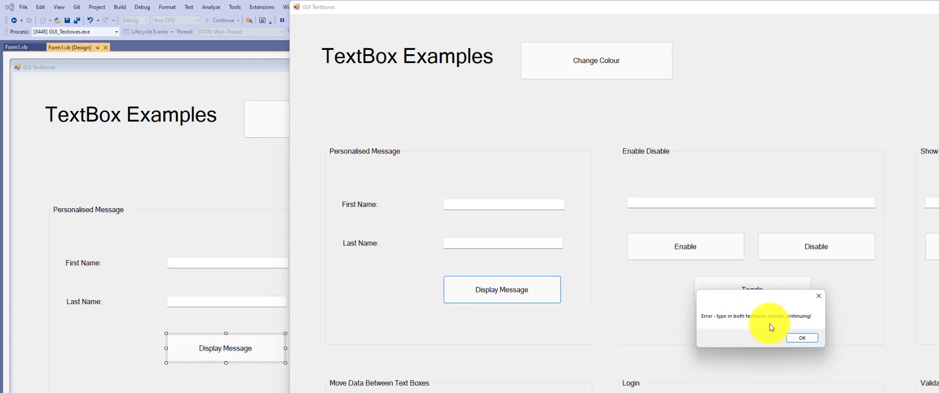
mouse_move(712, 326)
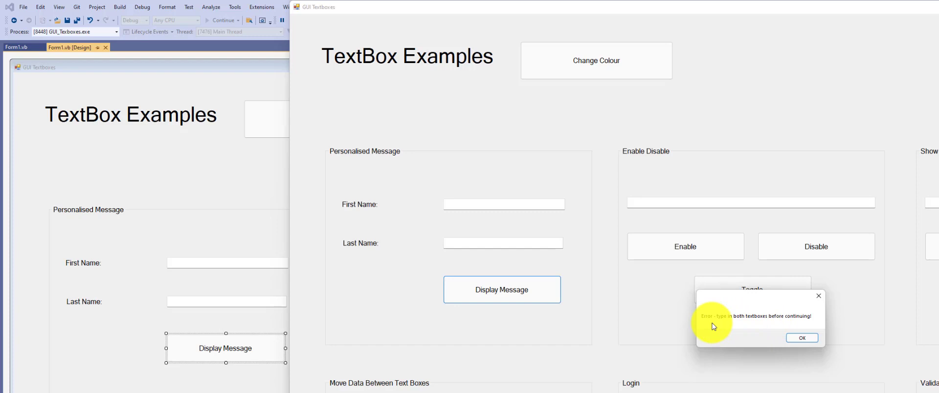
mouse_move(713, 326)
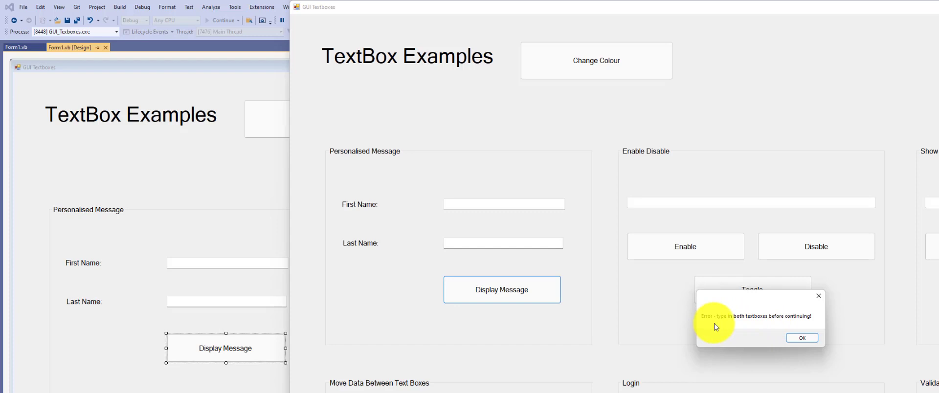
left_click(802, 337)
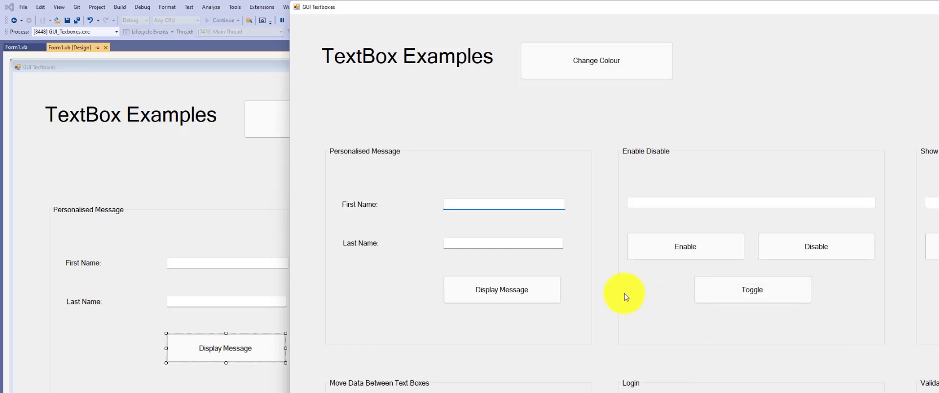
Enter only the first name Mickey, submit, and dismiss the error.
type("Mickey")
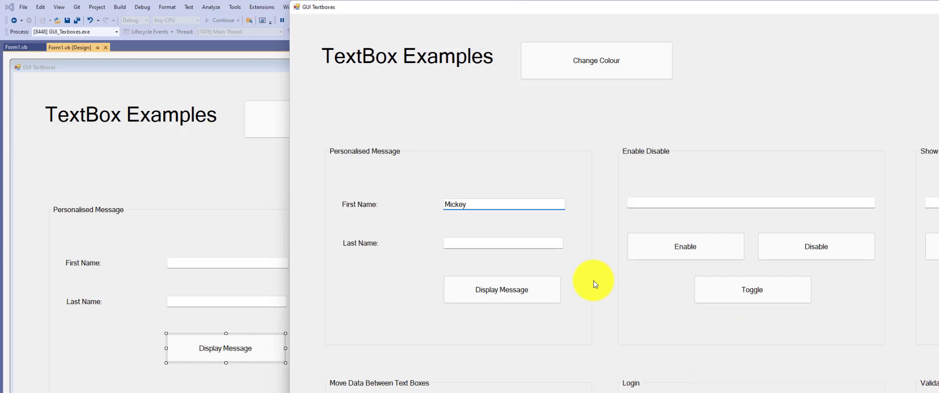
left_click(501, 289)
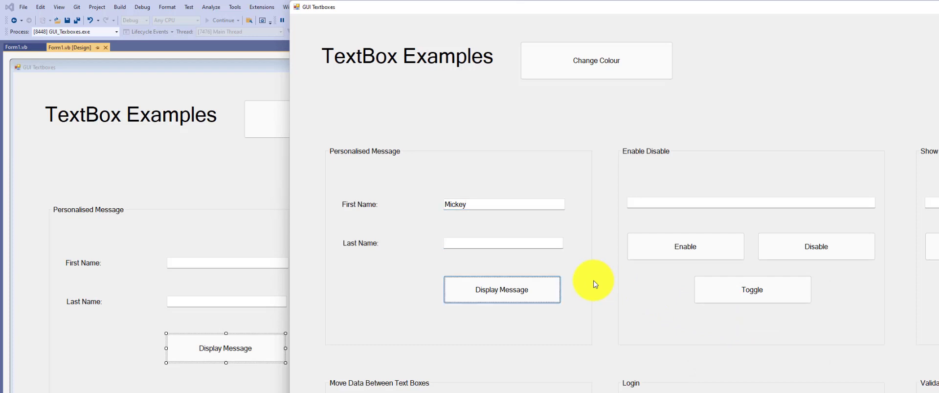
left_click(502, 290)
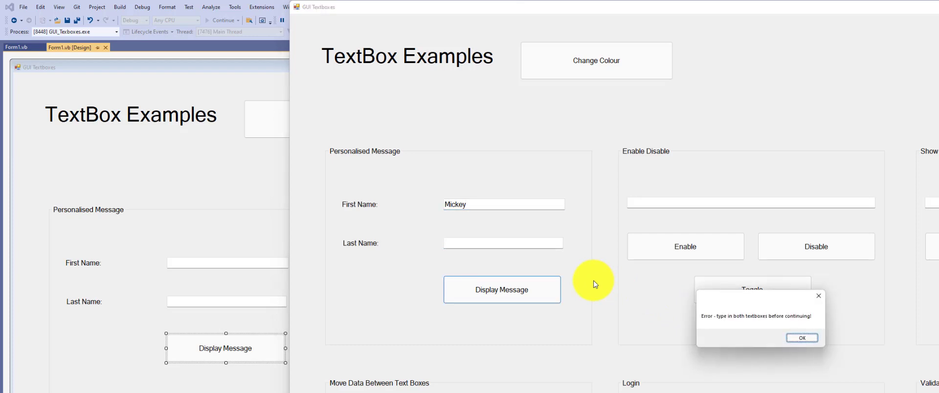
left_click(801, 337)
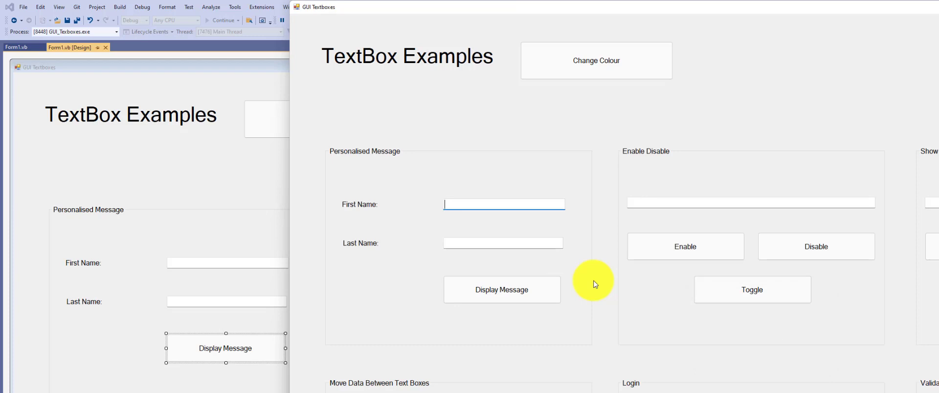
mouse_move(455, 220)
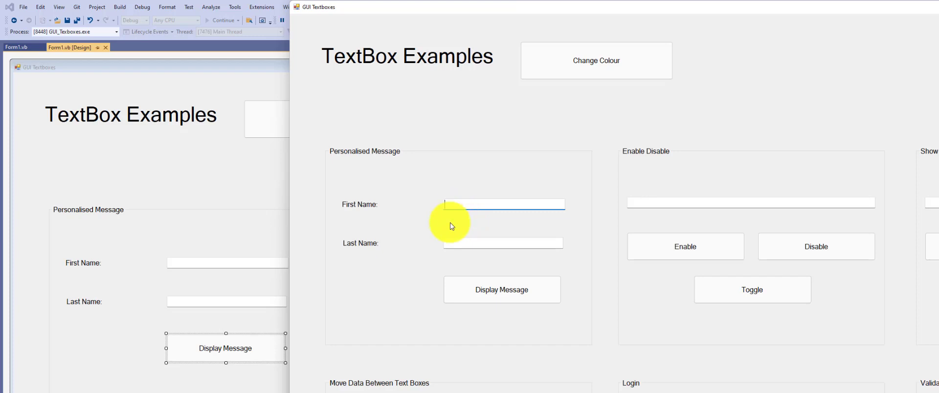
Enter only the last name Mouse, submit, and dismiss the error.
left_click(502, 242)
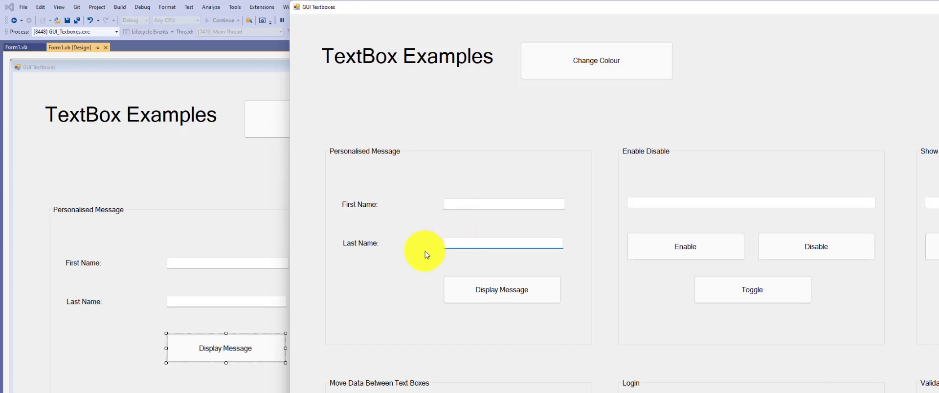
type("Mouse")
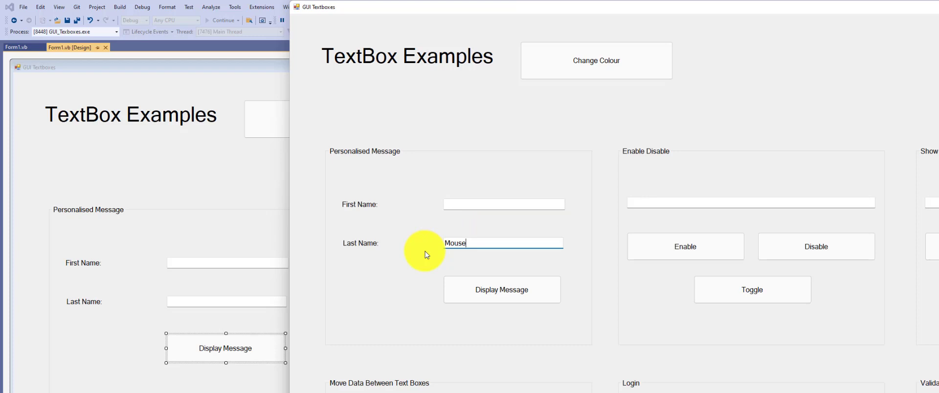
left_click(501, 289)
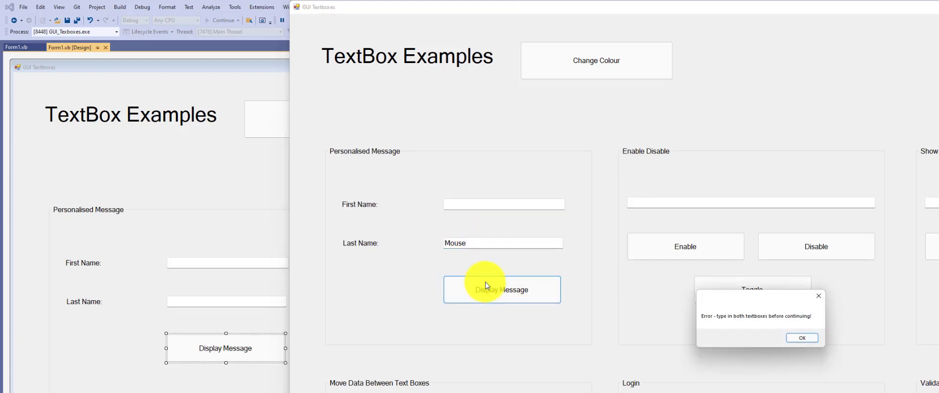
left_click(802, 337)
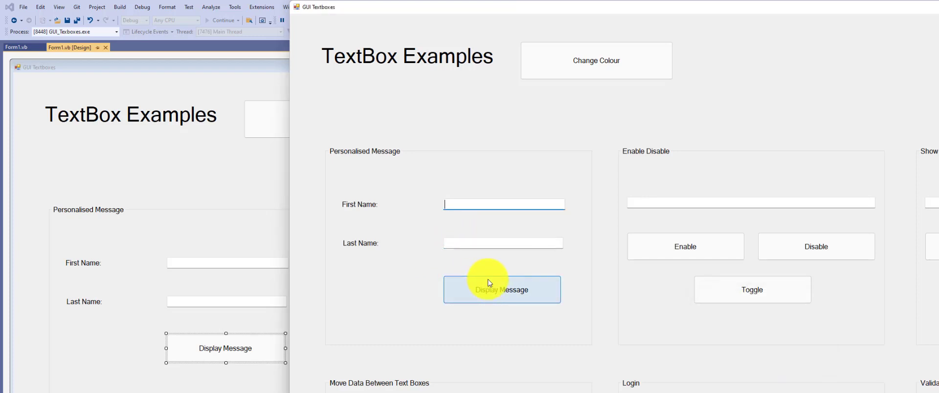
mouse_move(466, 251)
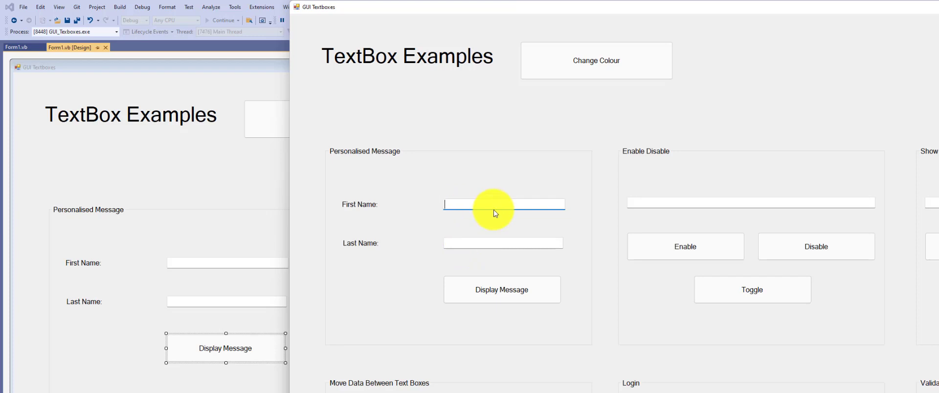
Enter first name Mickey and last name Mouse to display 'Hello, Mickey Mouse!'.
type("Mic")
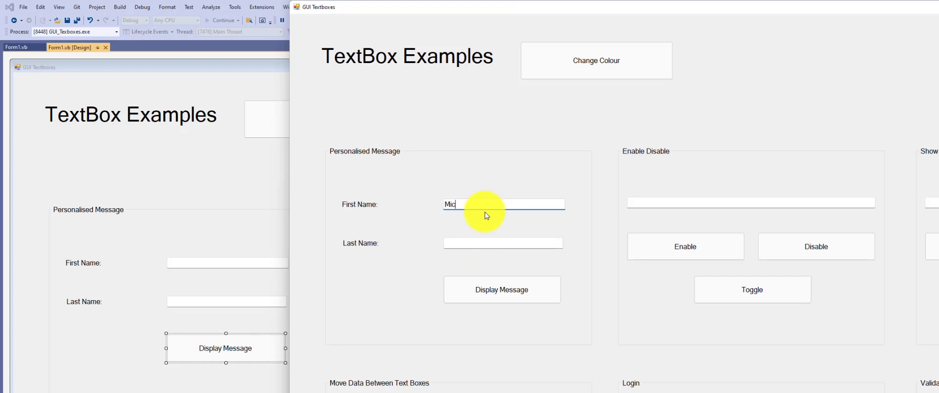
type("Mouse")
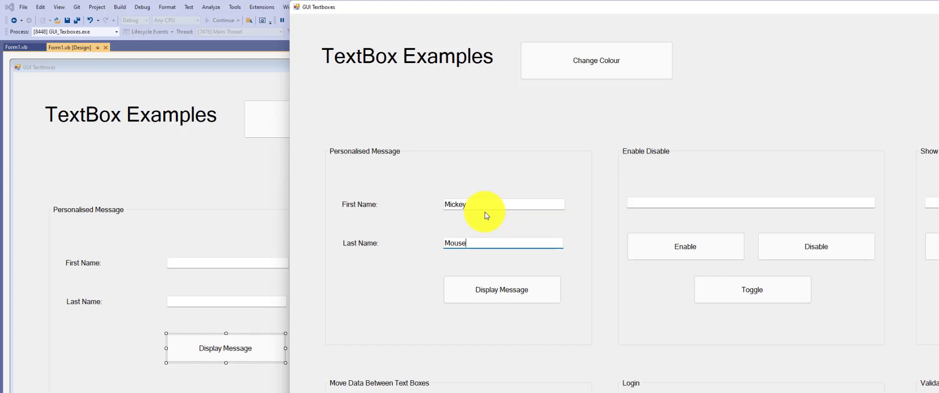
left_click(501, 289)
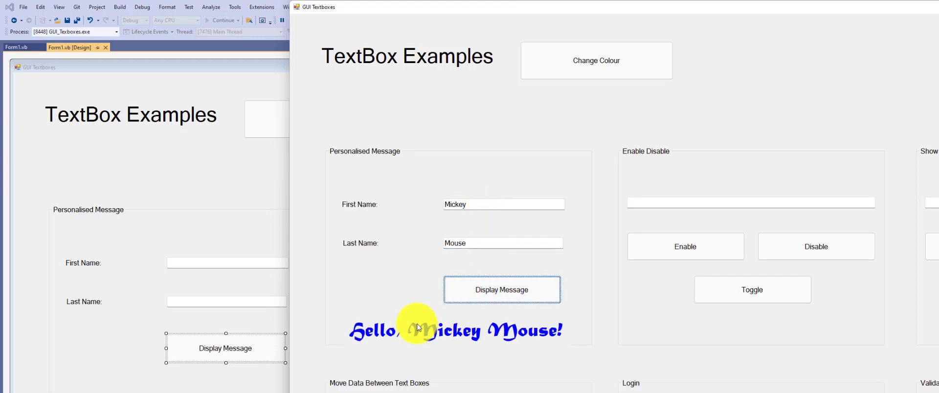
mouse_move(488, 344)
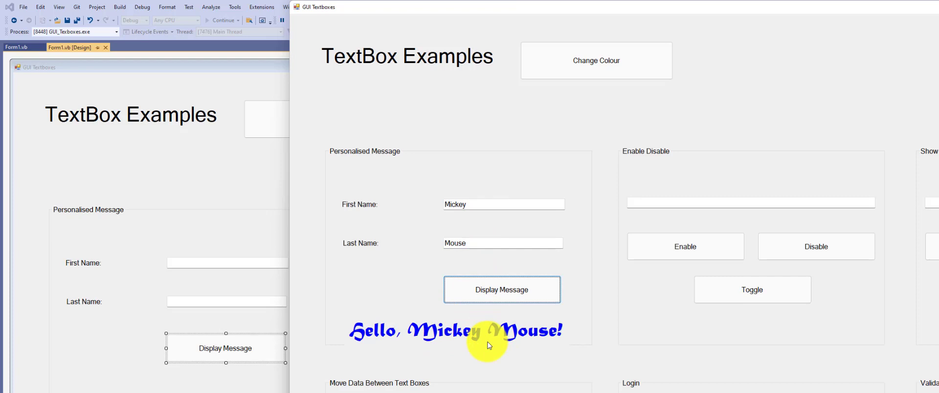
mouse_move(627, 276)
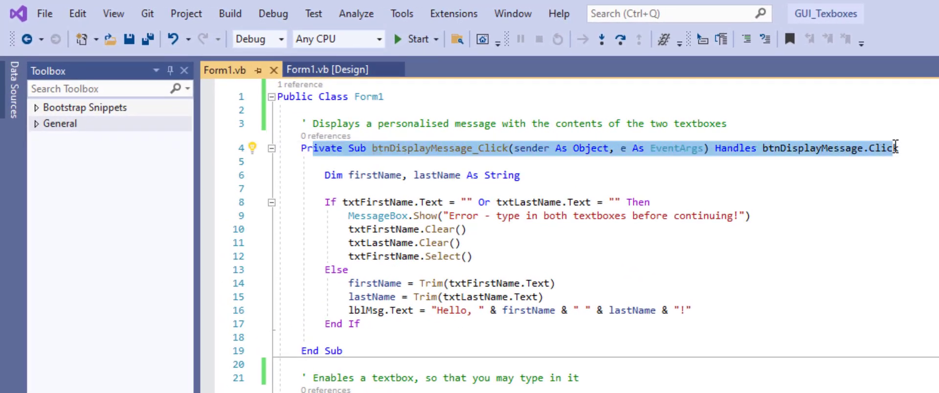
mouse_move(779, 174)
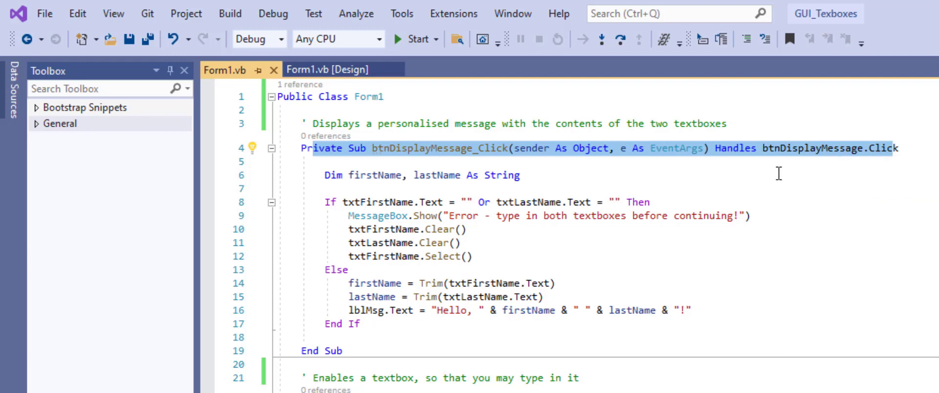
mouse_move(686, 188)
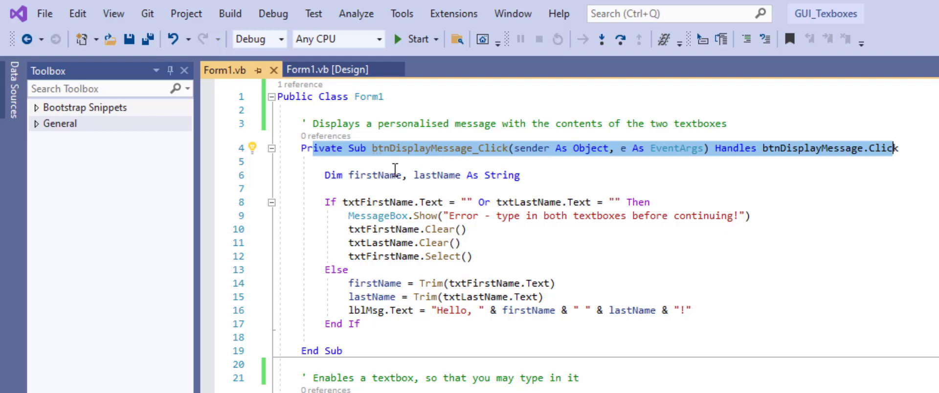
mouse_move(421, 164)
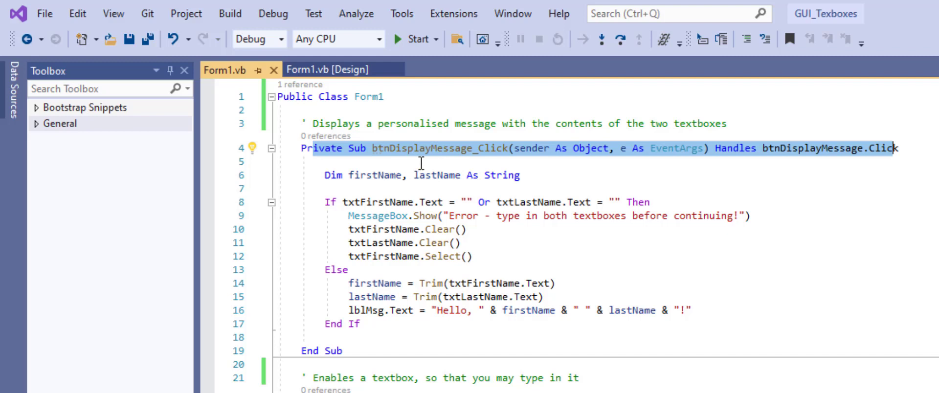
mouse_move(445, 162)
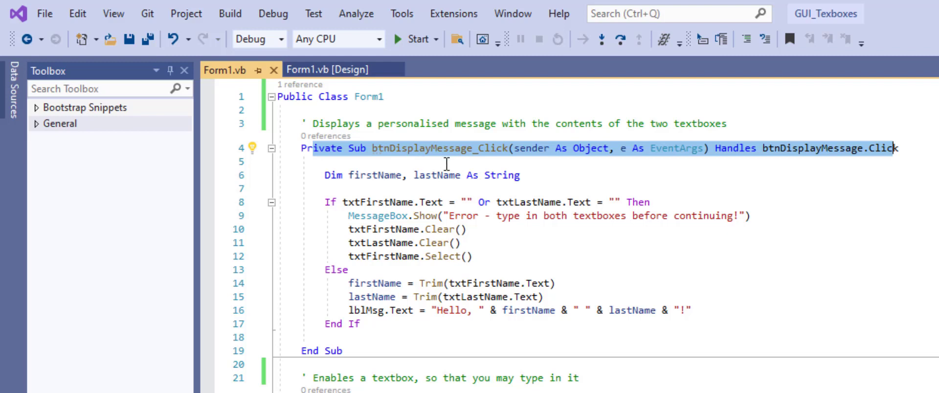
mouse_move(486, 165)
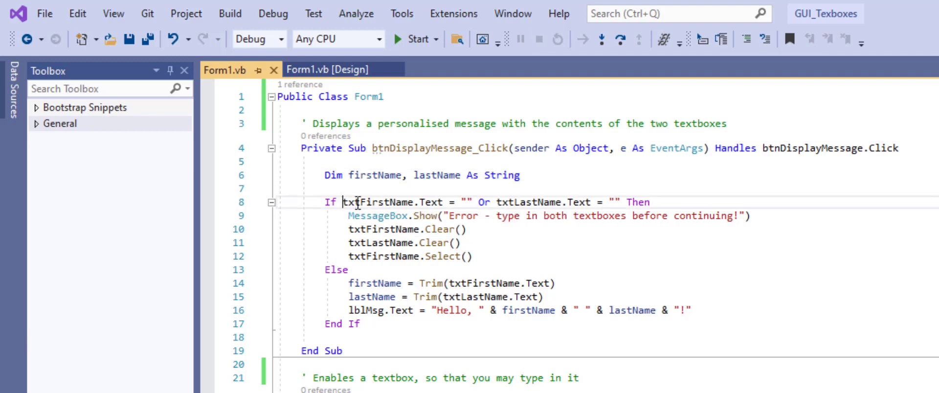
left_click_drag(342, 201, 619, 201)
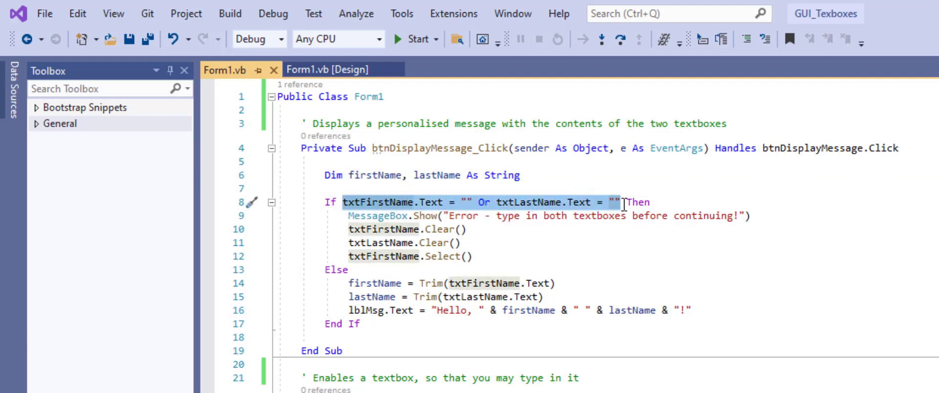
mouse_move(464, 217)
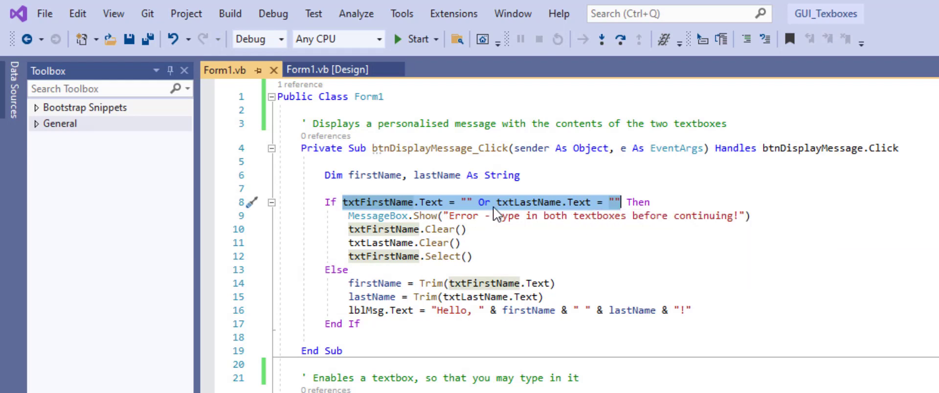
mouse_move(533, 202)
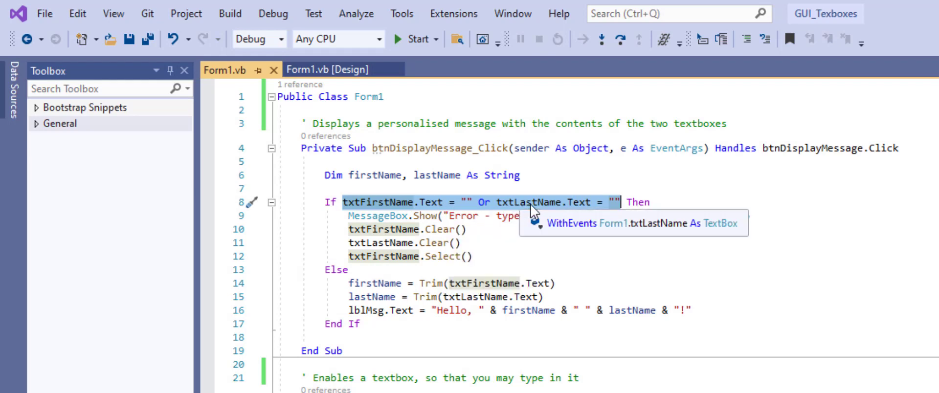
mouse_move(573, 249)
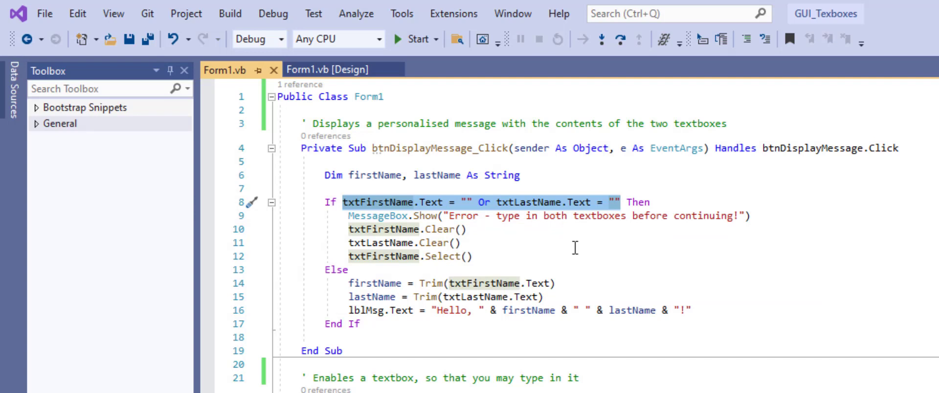
mouse_move(442, 213)
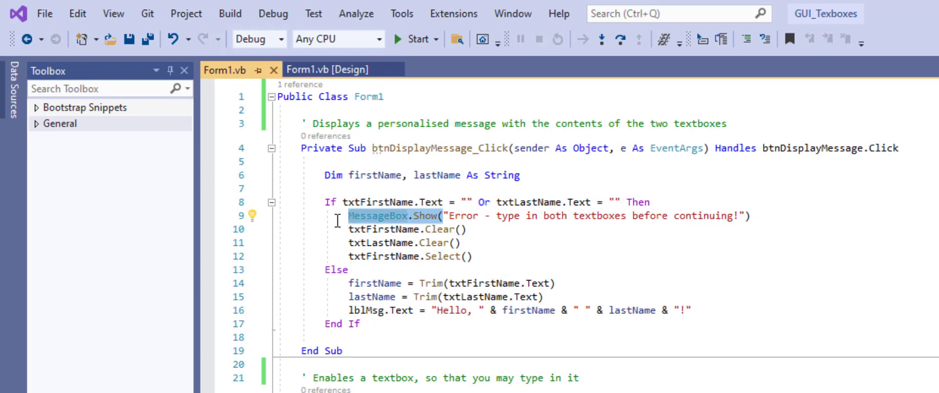
mouse_move(343, 222)
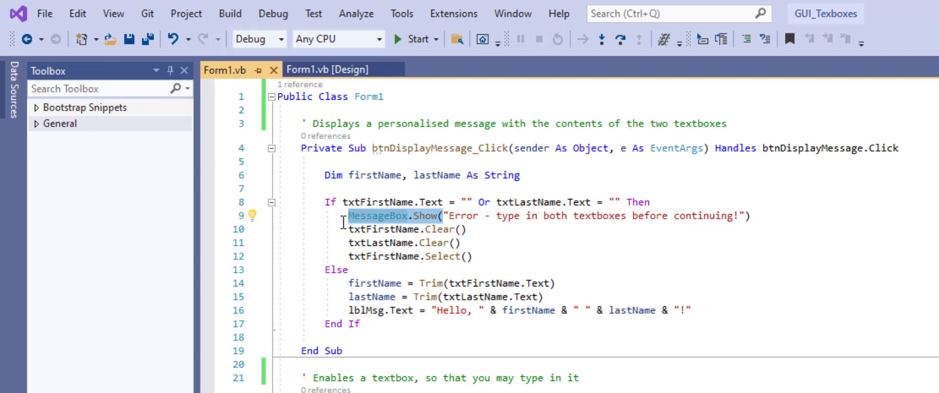
mouse_move(503, 232)
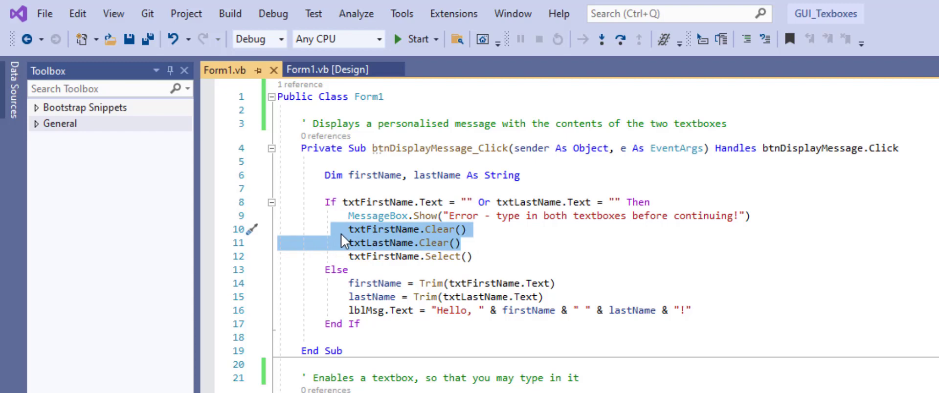
mouse_move(430, 238)
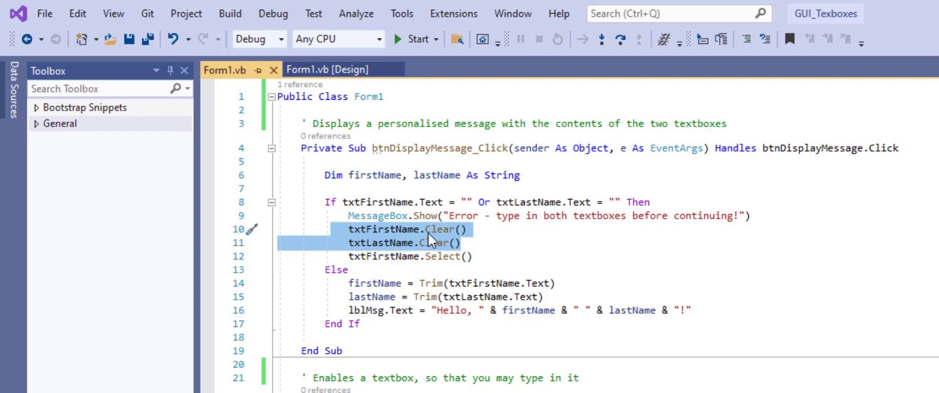
mouse_move(443, 243)
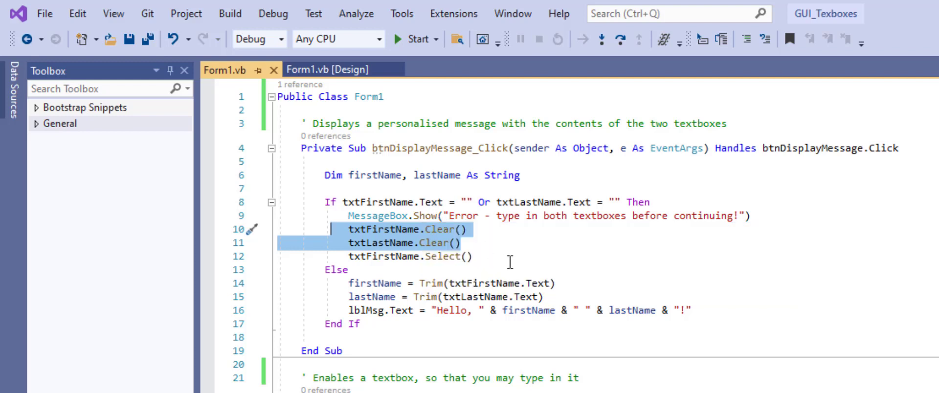
mouse_move(516, 252)
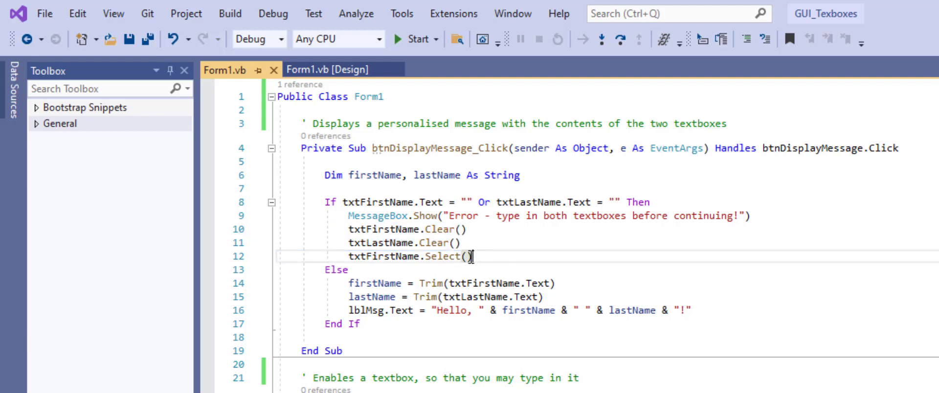
double_click(443, 257)
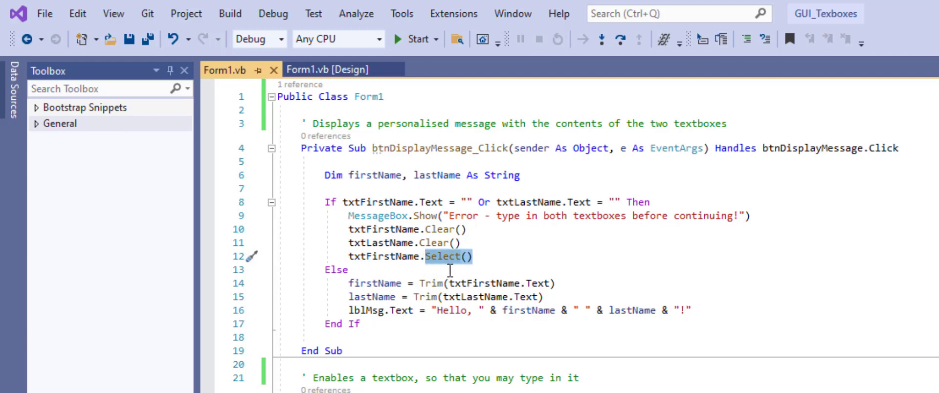
mouse_move(490, 265)
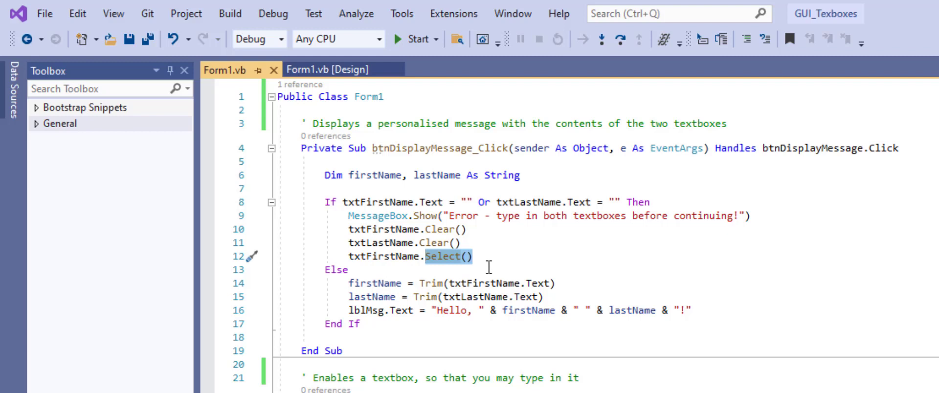
mouse_move(507, 271)
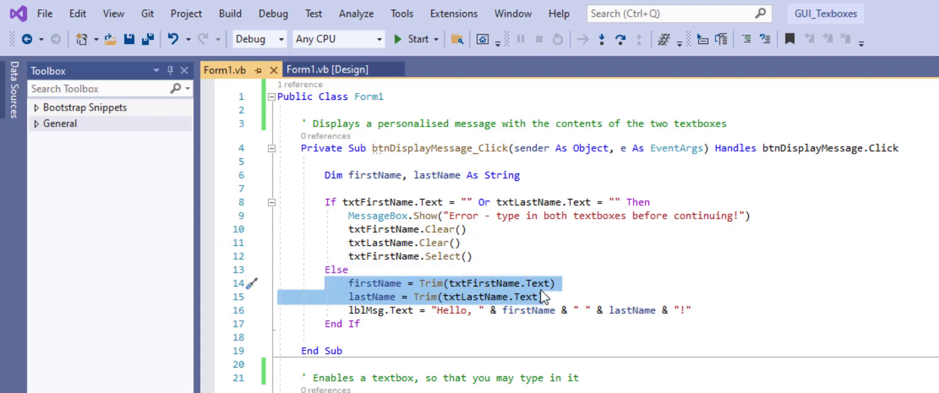
mouse_move(485, 299)
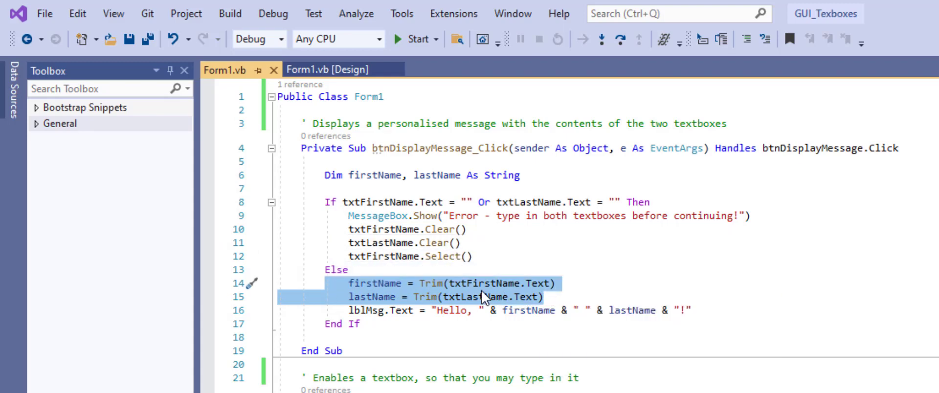
mouse_move(506, 298)
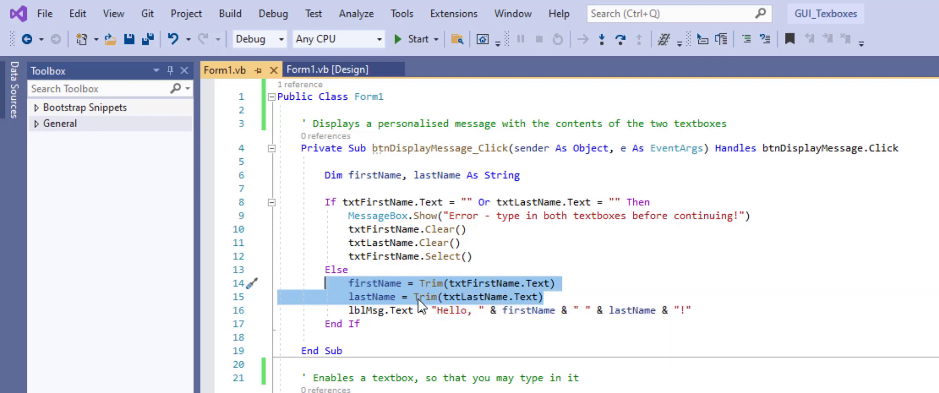
mouse_move(404, 328)
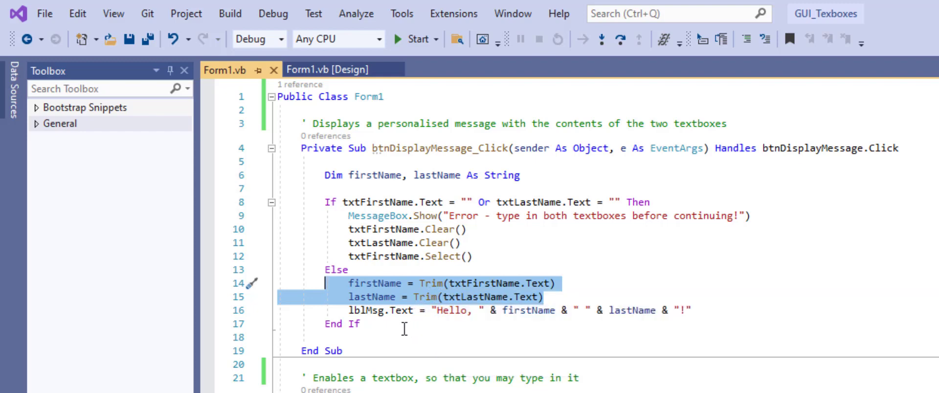
mouse_move(340, 297)
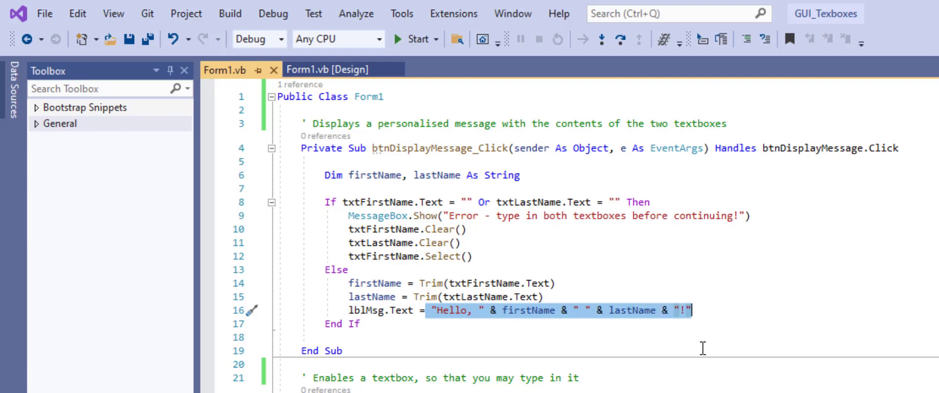
mouse_move(738, 348)
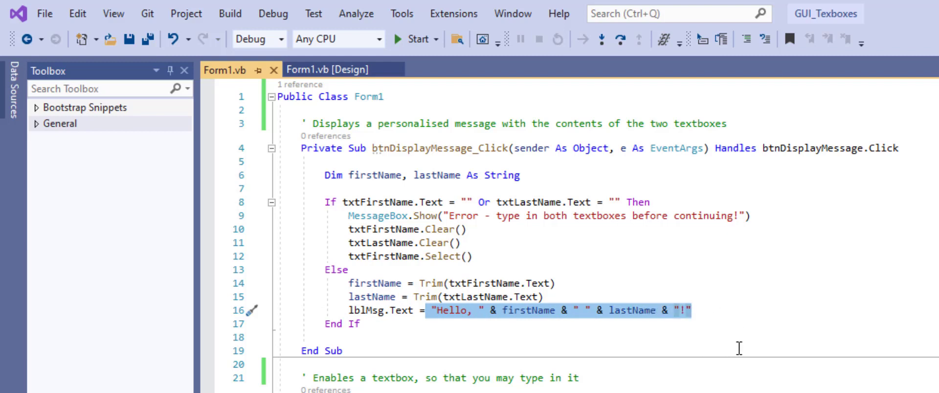